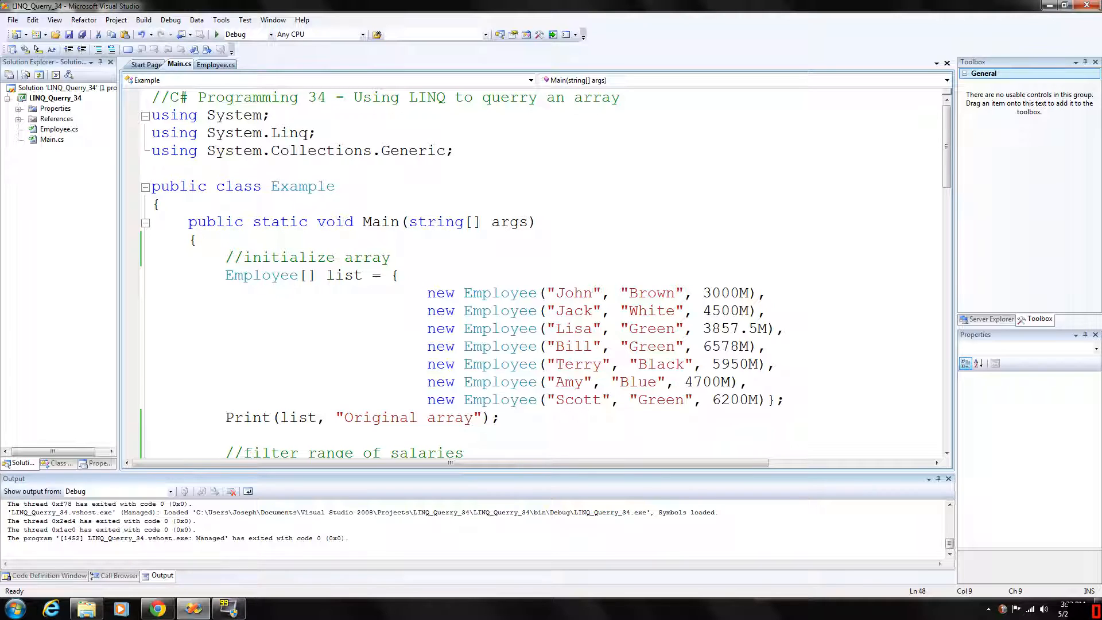
{"action": "mouse_move", "coordinate": [131, 157]}
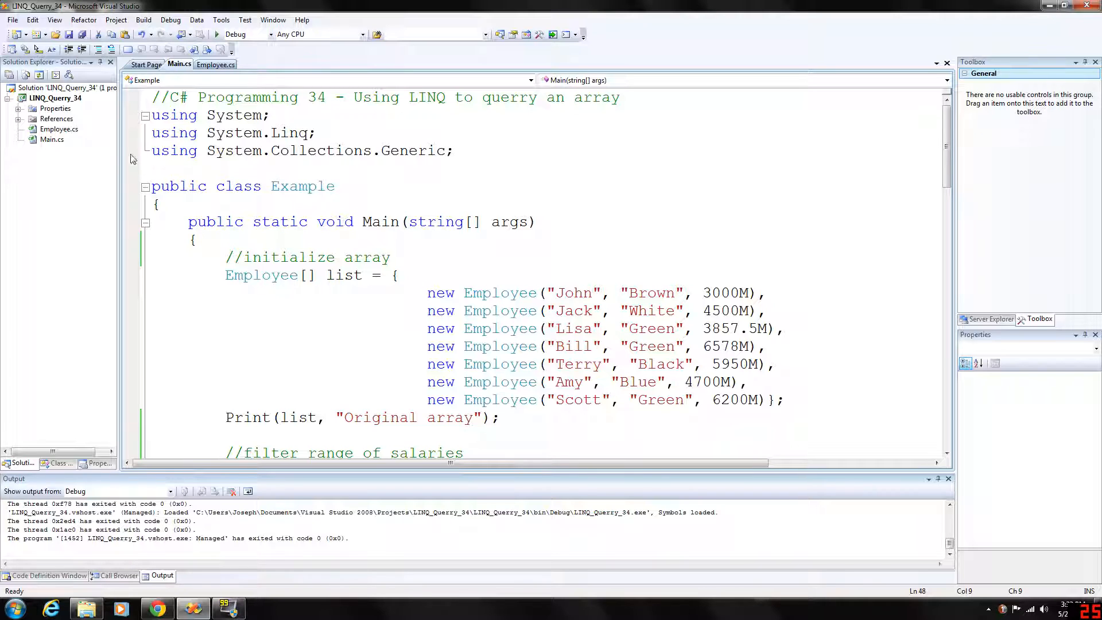
- Display Employee.cs with its name properties, constructor and monthly salary property
{"action": "left_click", "coordinate": [216, 64]}
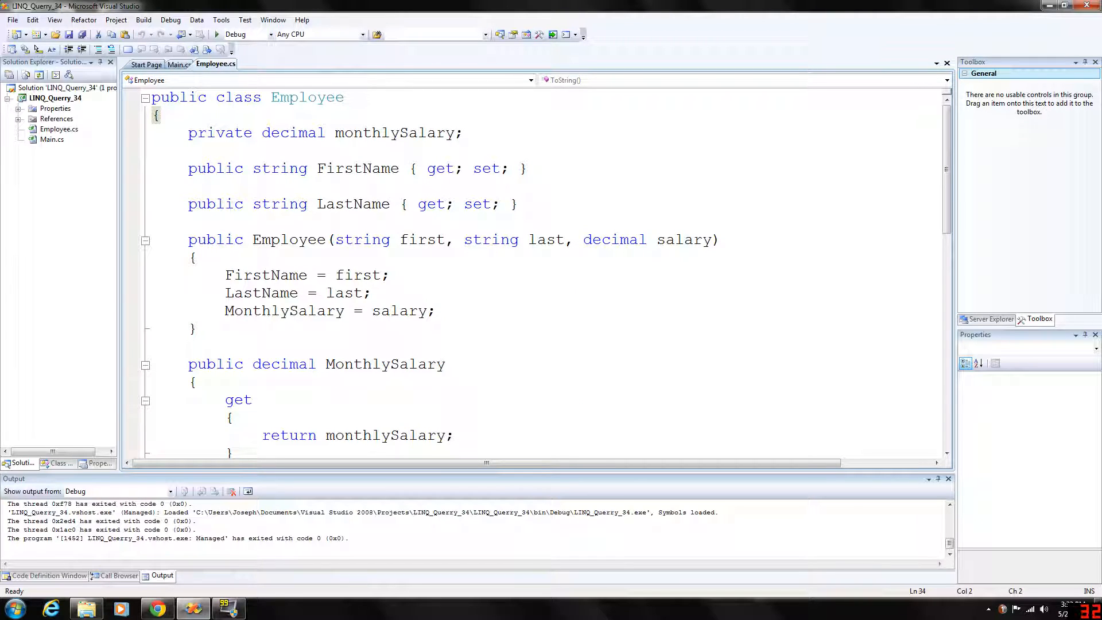
{"action": "double_click", "coordinate": [398, 133]}
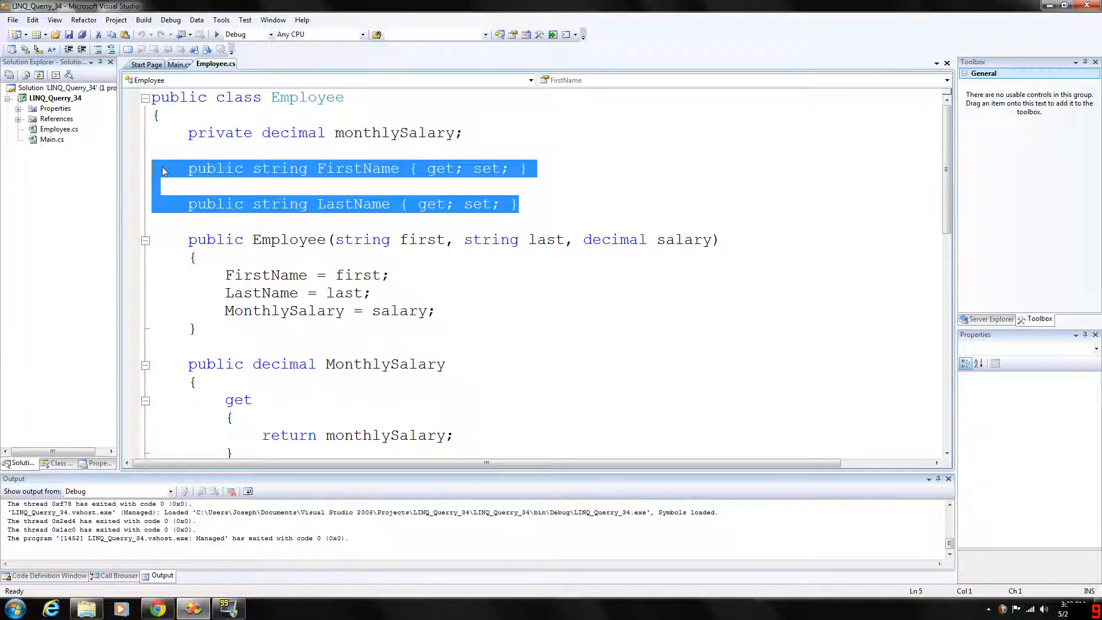
{"action": "mouse_move", "coordinate": [559, 181]}
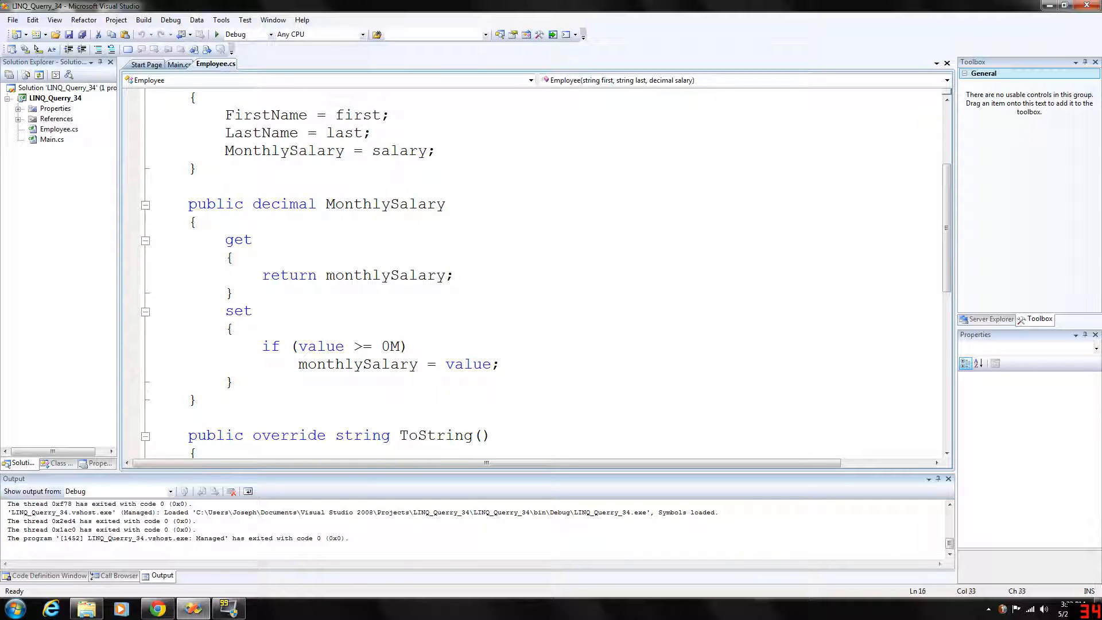
{"action": "double_click", "coordinate": [384, 204]}
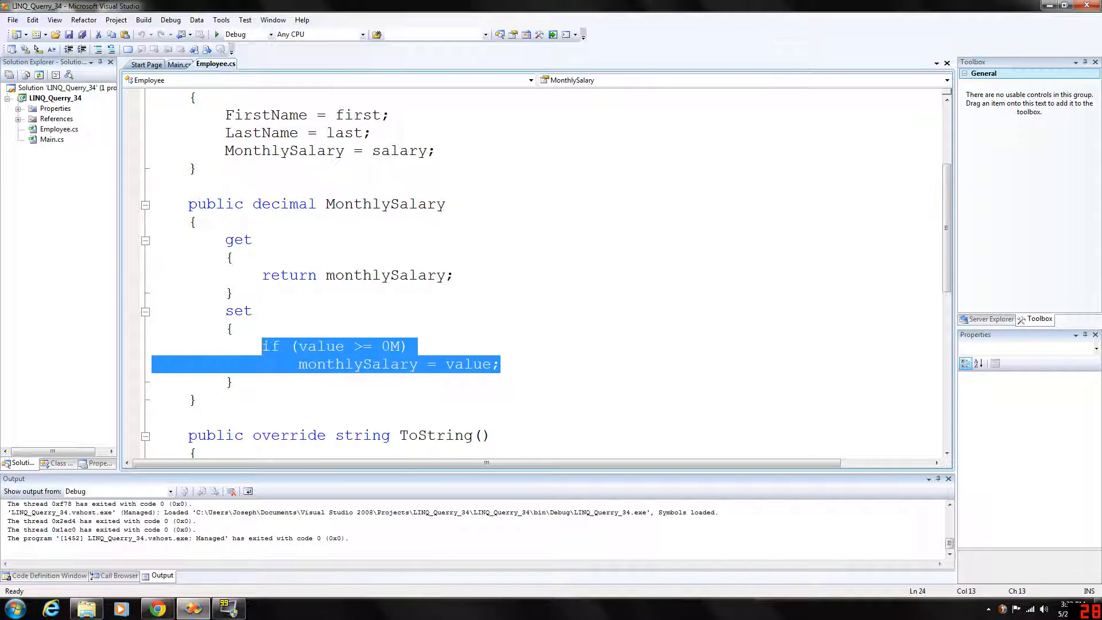
{"action": "left_click", "coordinate": [232, 328]}
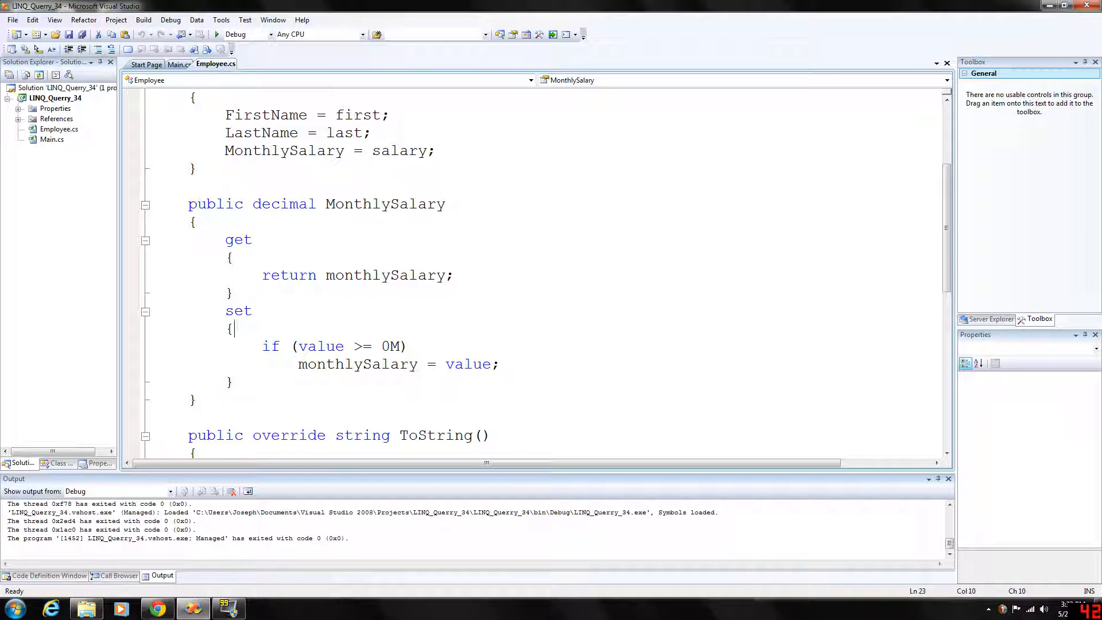
{"action": "scroll", "scroll_direction": "down", "scroll_amount": 3}
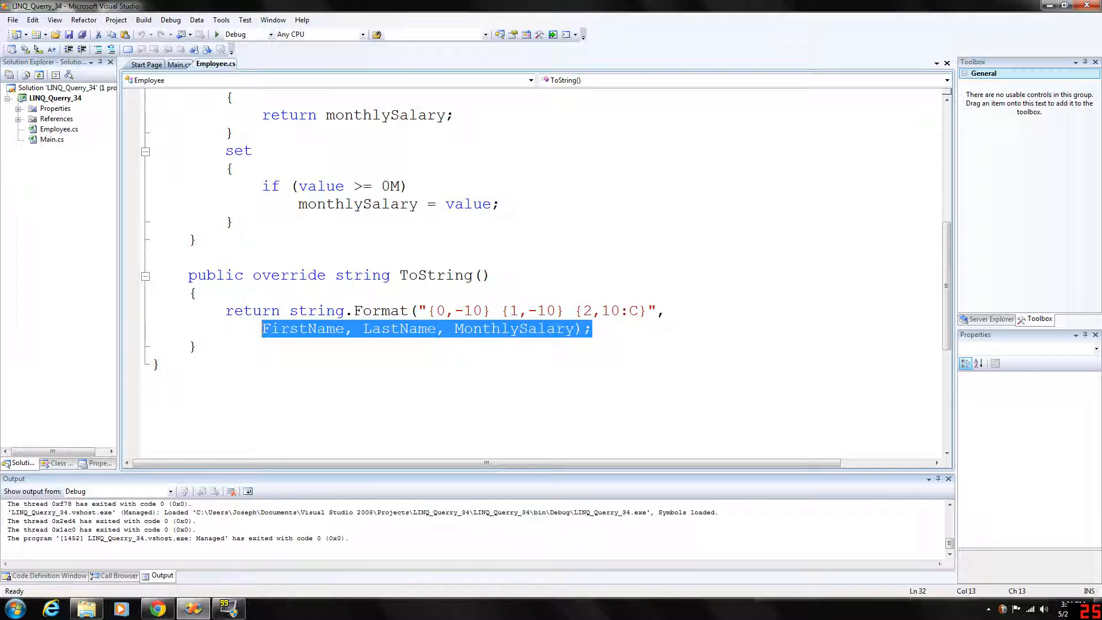
{"action": "left_click", "coordinate": [592, 328]}
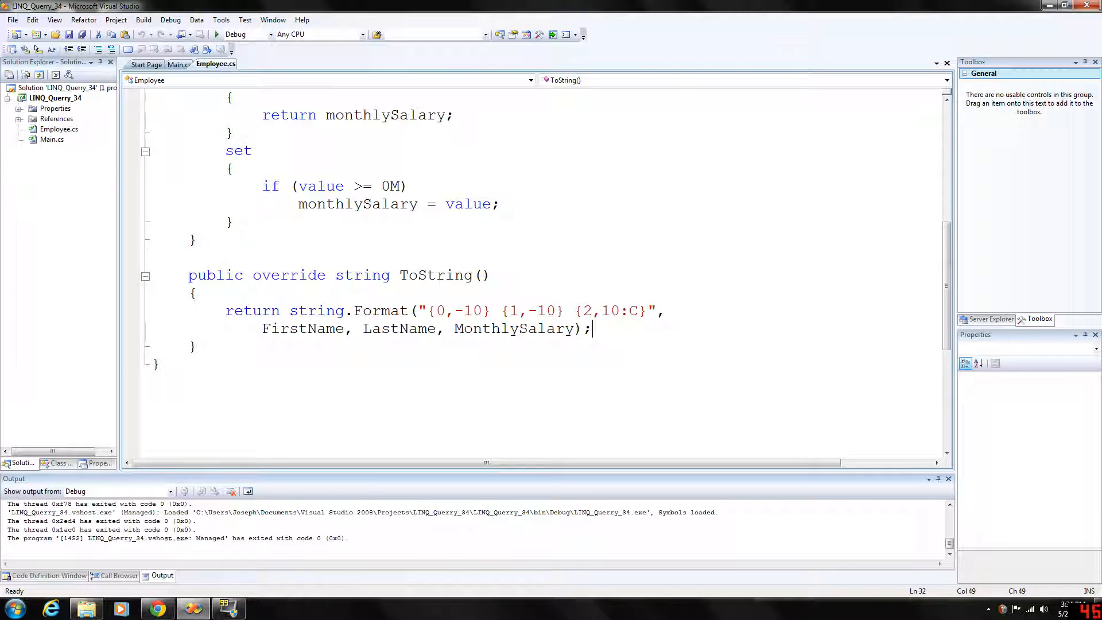
{"action": "left_click", "coordinate": [179, 64]}
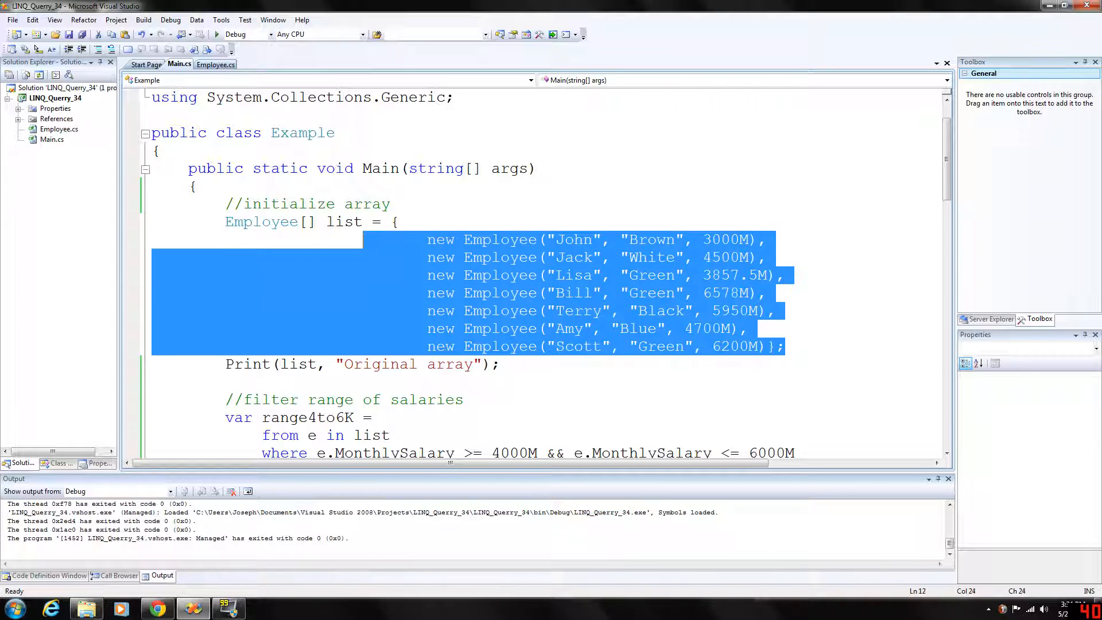
- Return to Main.cs and scroll past the employee array and LINQ queries to the Print method
{"action": "left_click", "coordinate": [399, 222]}
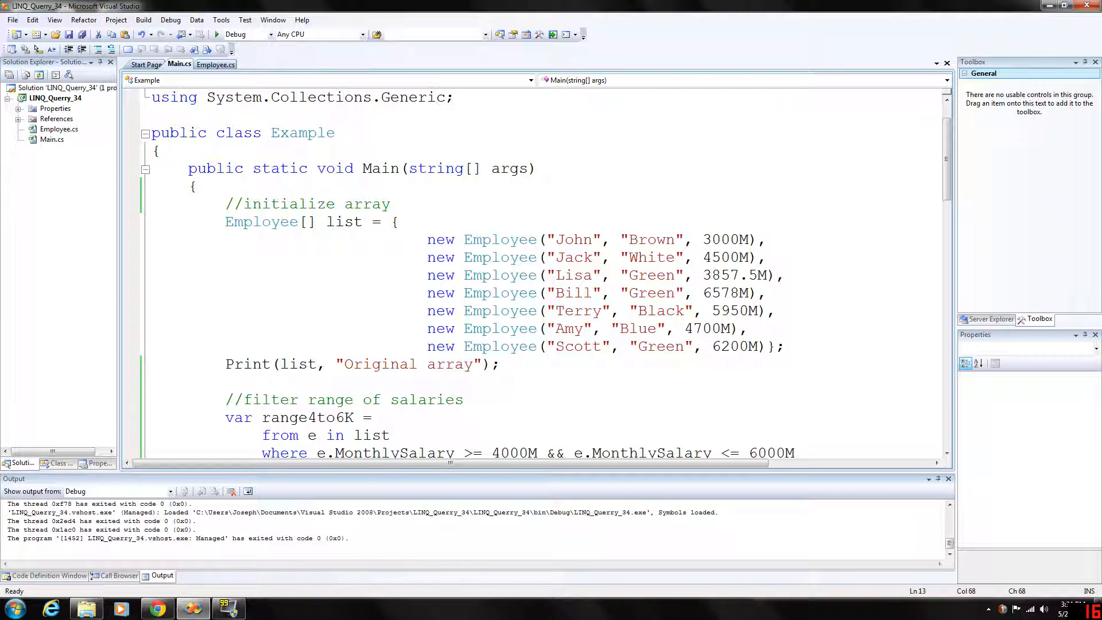
{"action": "scroll", "scroll_direction": "down", "scroll_amount": 3}
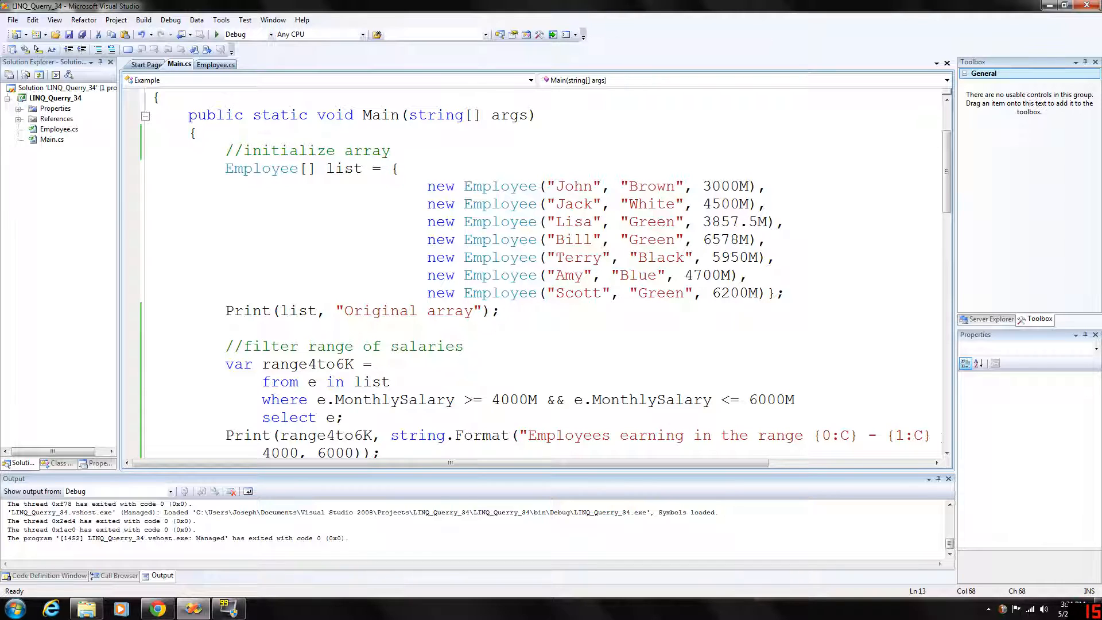
{"action": "scroll", "scroll_direction": "down", "scroll_amount": 3}
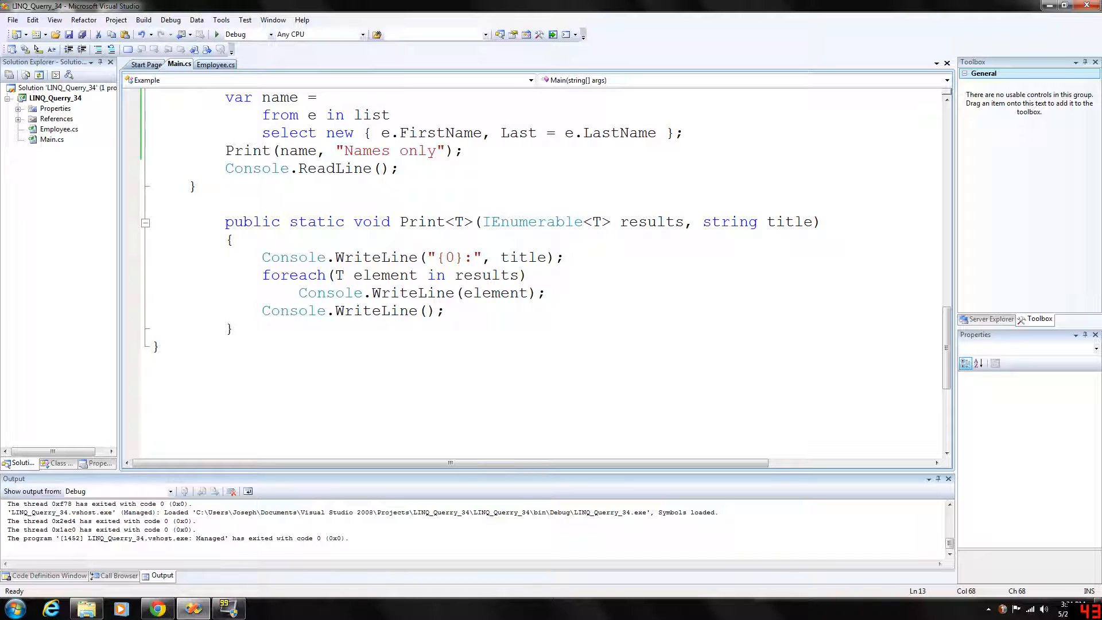
{"action": "double_click", "coordinate": [673, 221]}
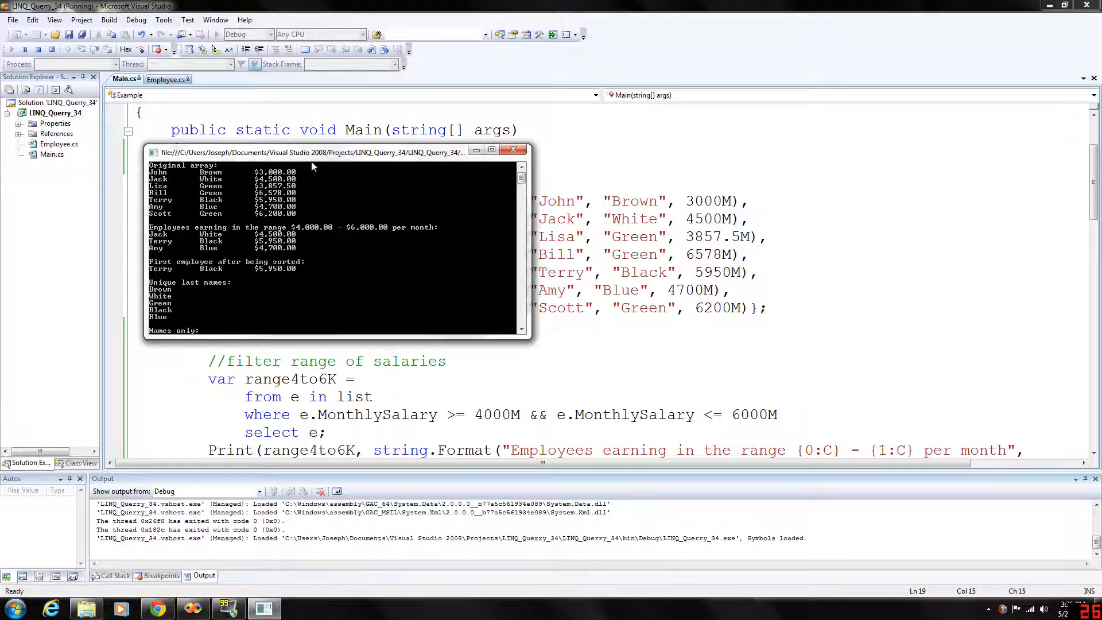
- Drag the running program's console window into view to read its LINQ query output
{"action": "left_click_drag", "start_coordinate": [310, 152], "coordinate": [412, 233]}
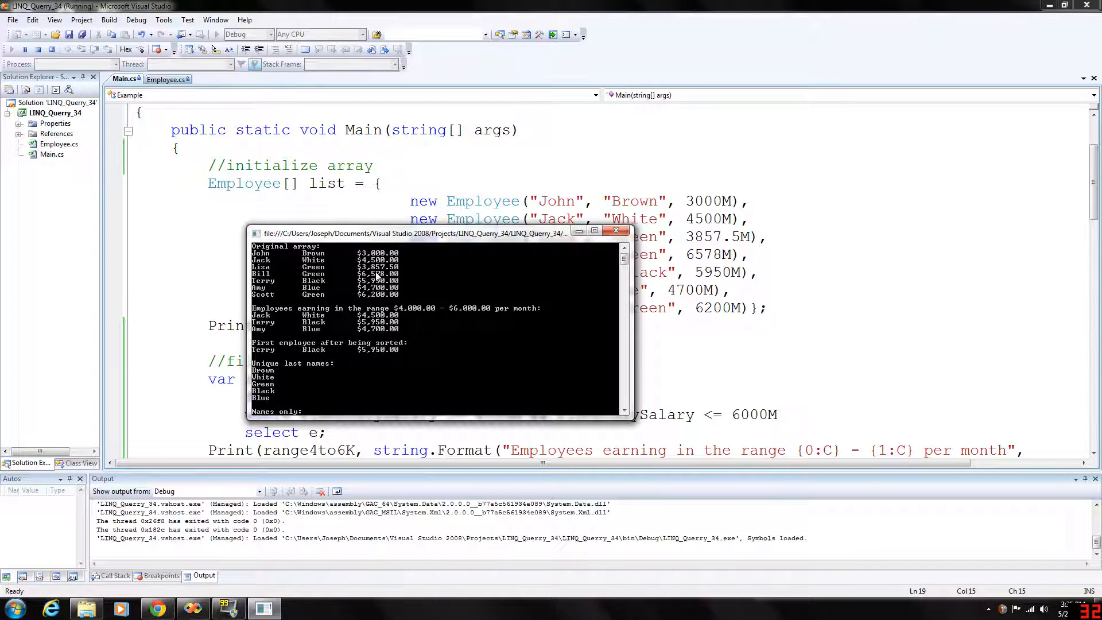
{"action": "mouse_move", "coordinate": [482, 272]}
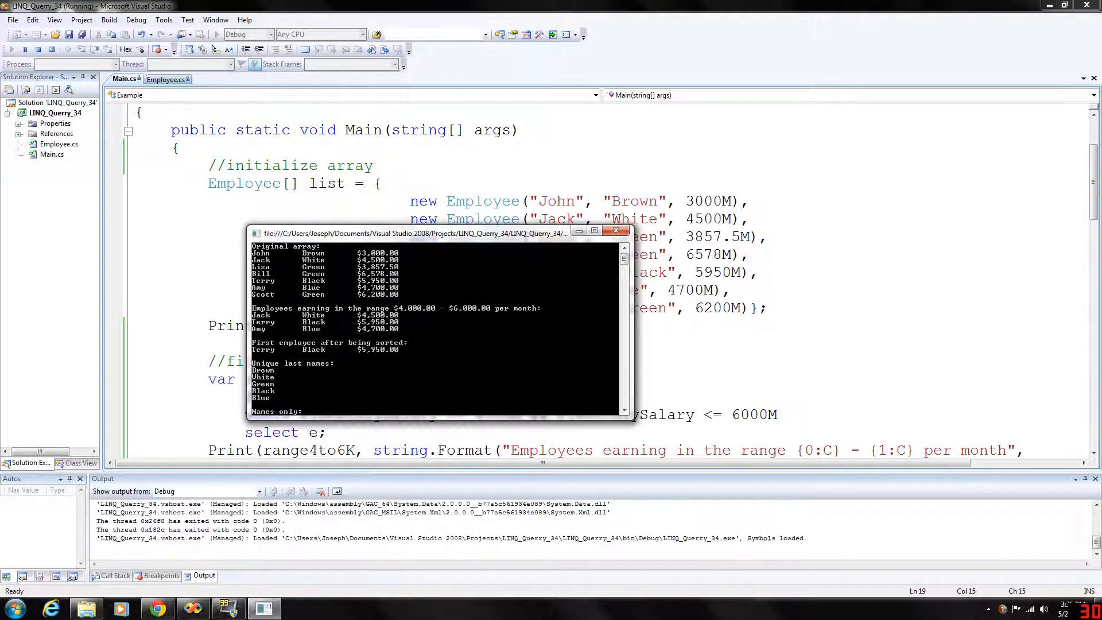
{"action": "left_click_drag", "start_coordinate": [411, 233], "coordinate": [844, 106]}
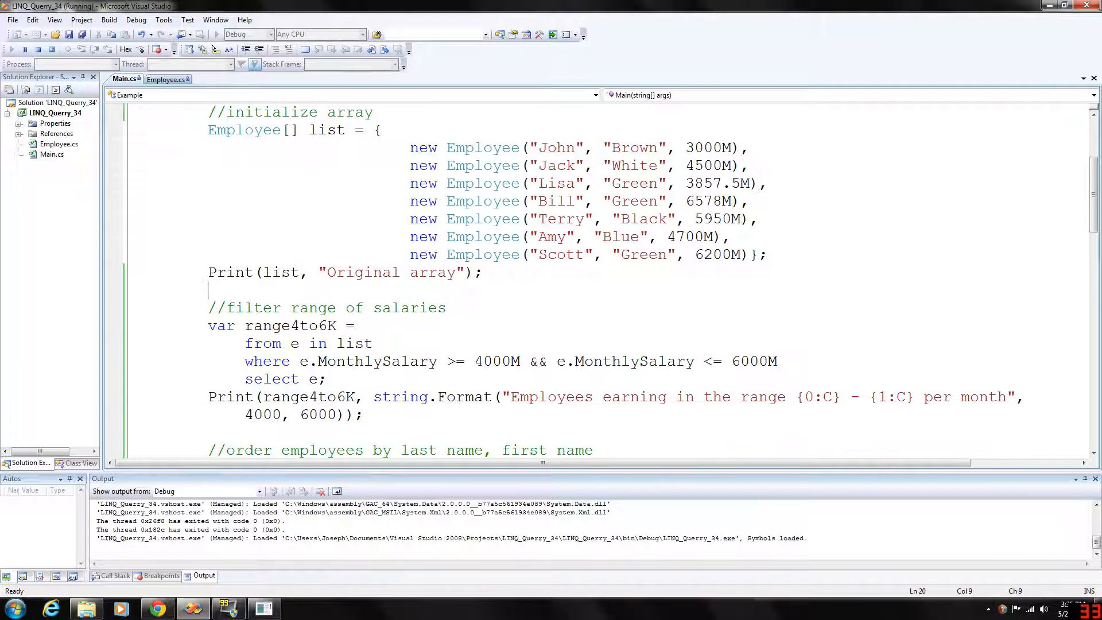
{"action": "scroll", "scroll_direction": "down", "scroll_amount": 3}
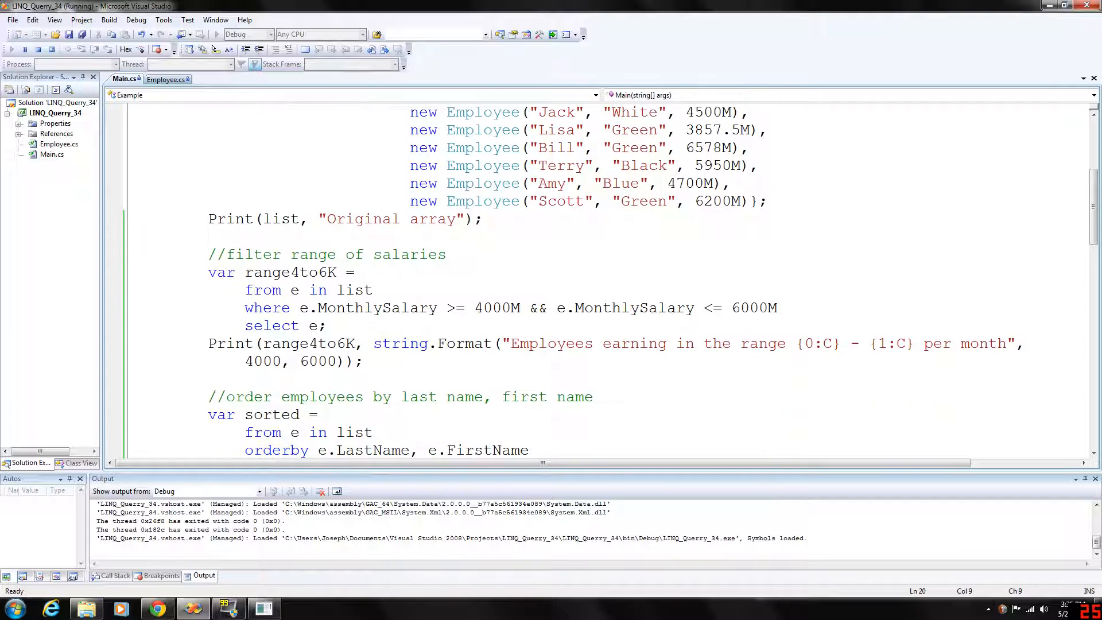
{"action": "double_click", "coordinate": [323, 272]}
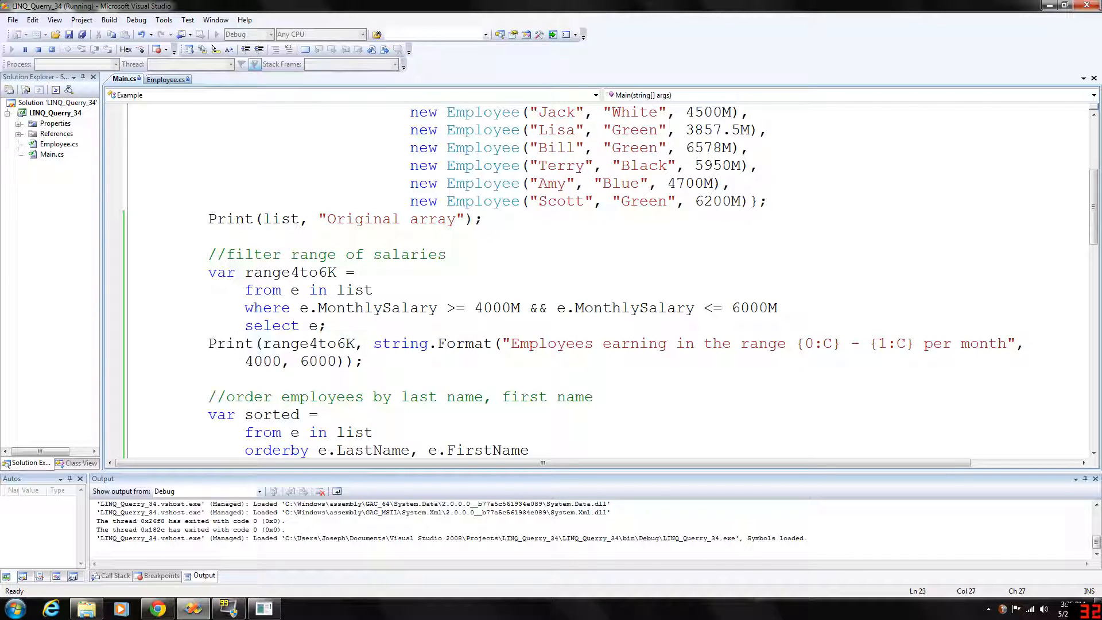
{"action": "left_click_drag", "start_coordinate": [245, 289], "coordinate": [372, 289]}
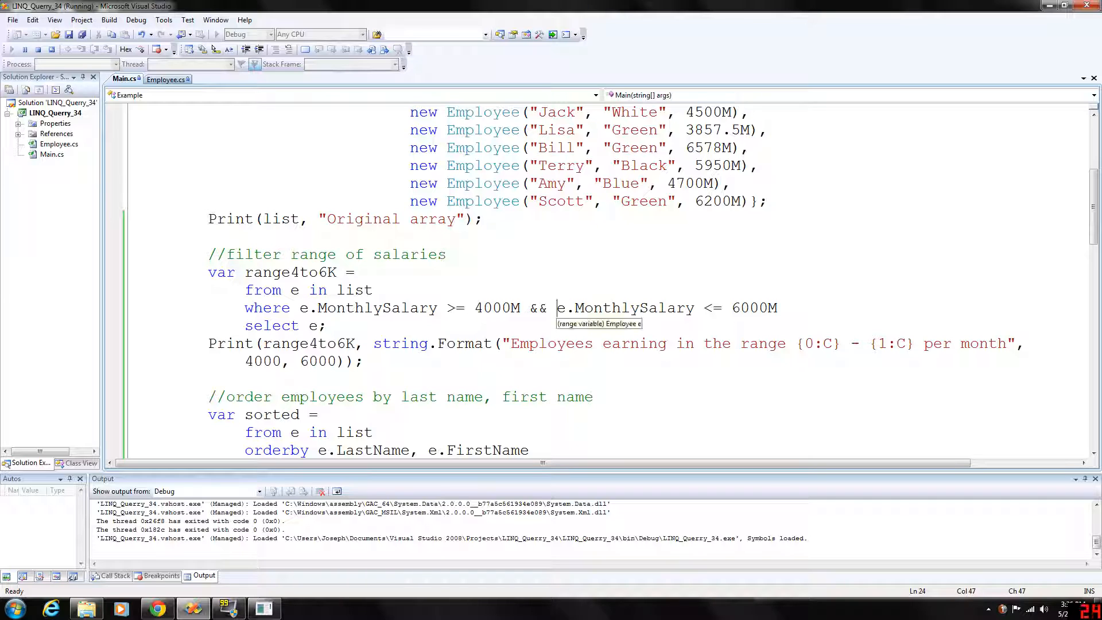
{"action": "left_click_drag", "start_coordinate": [557, 307], "coordinate": [770, 307]}
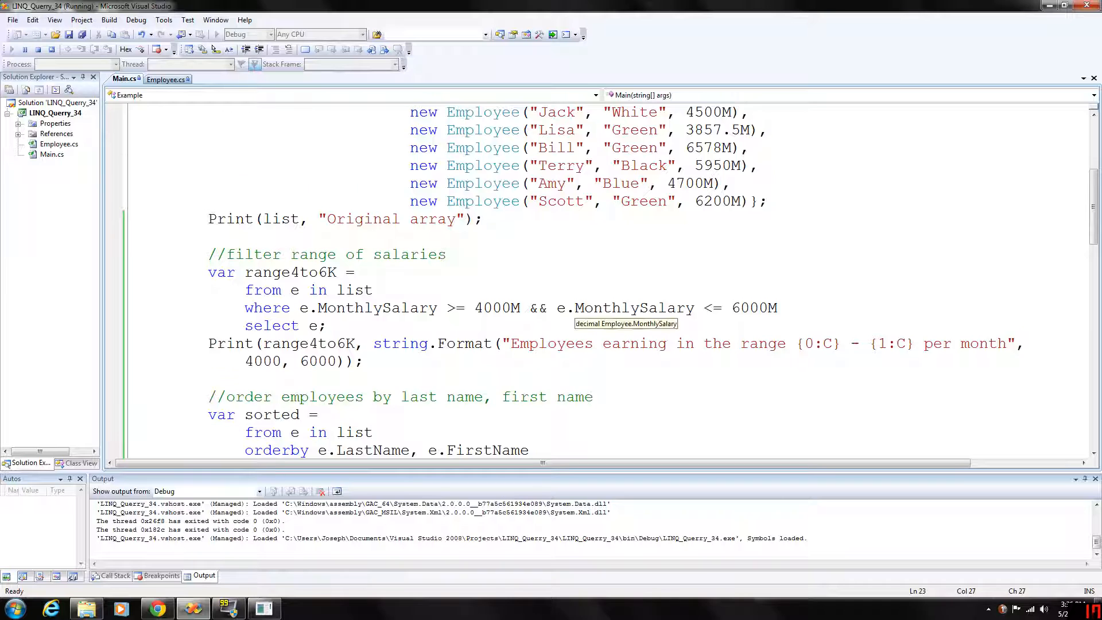
{"action": "left_click_drag", "start_coordinate": [245, 289], "coordinate": [363, 308]}
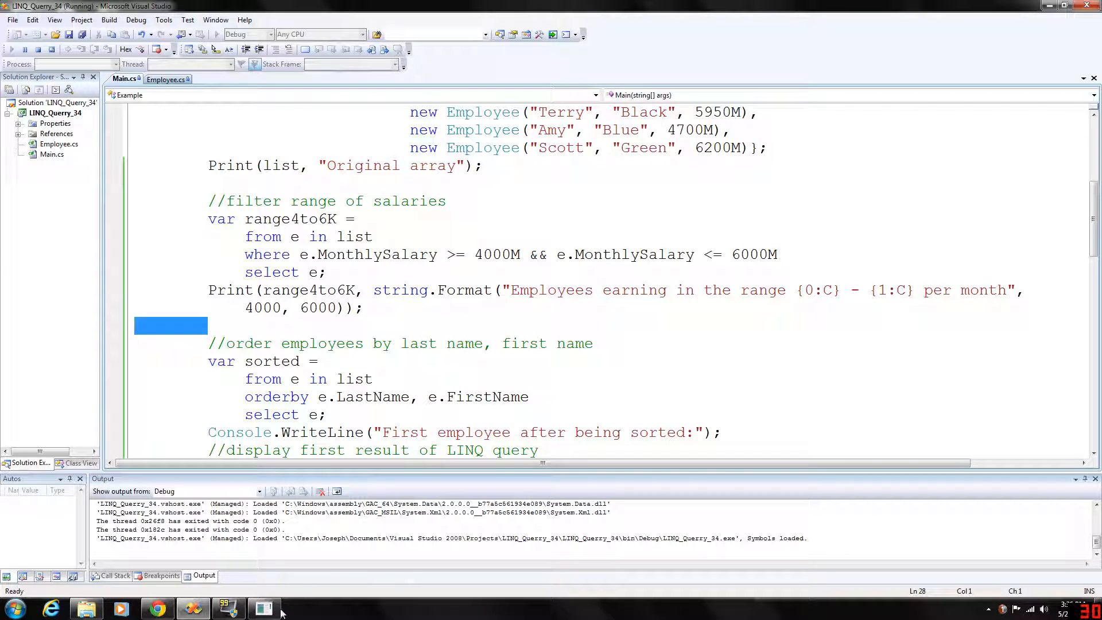
{"action": "left_click", "coordinate": [263, 608]}
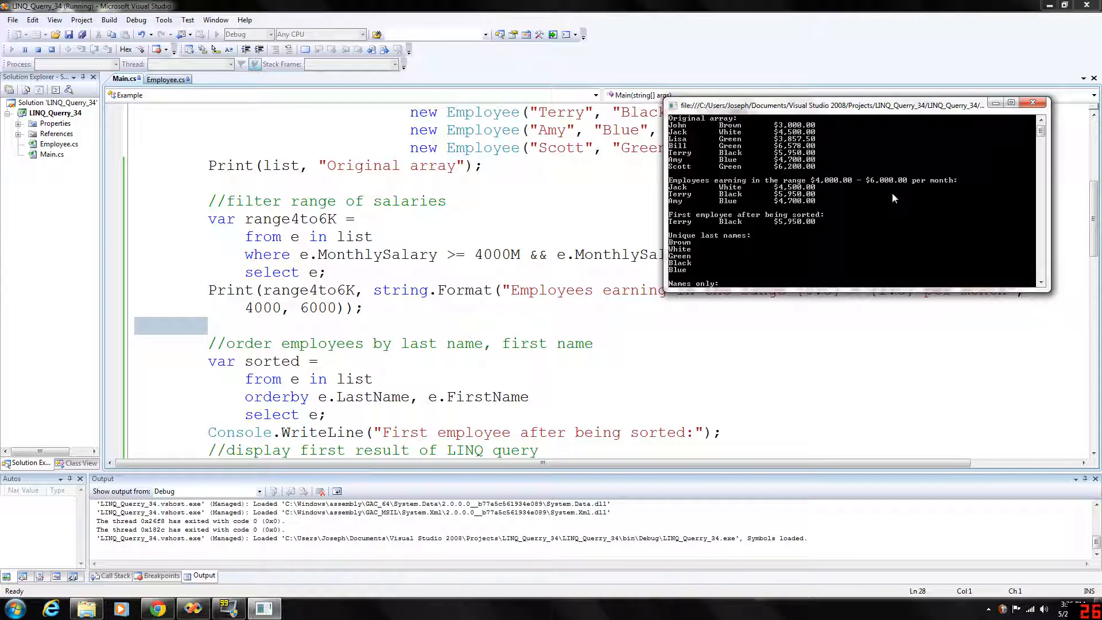
{"action": "mouse_move", "coordinate": [687, 197]}
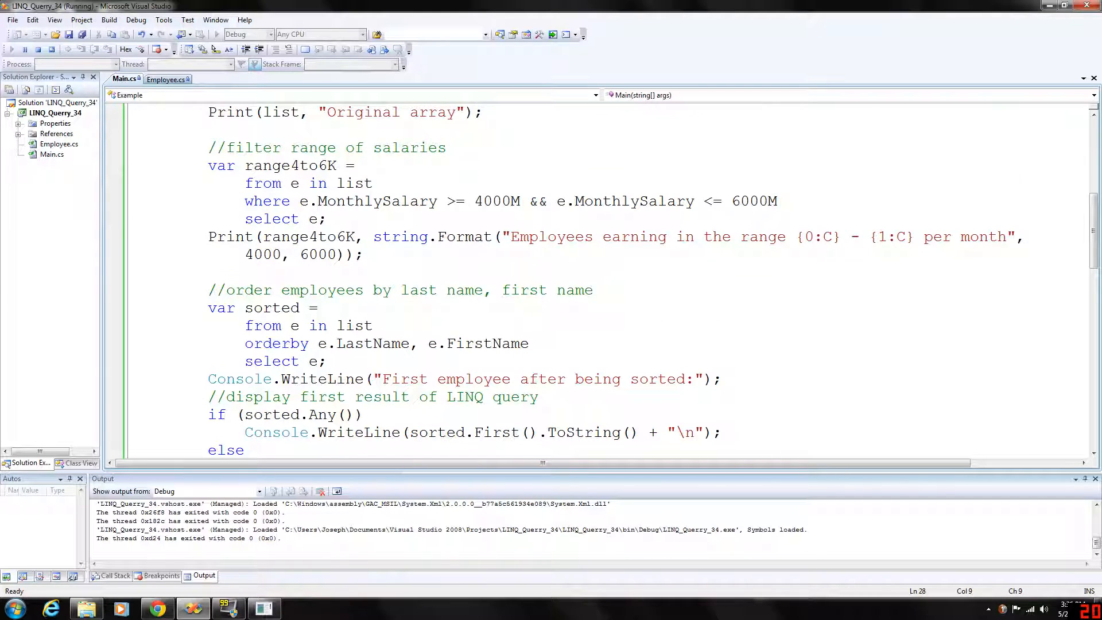
{"action": "scroll", "scroll_direction": "down", "scroll_amount": 3}
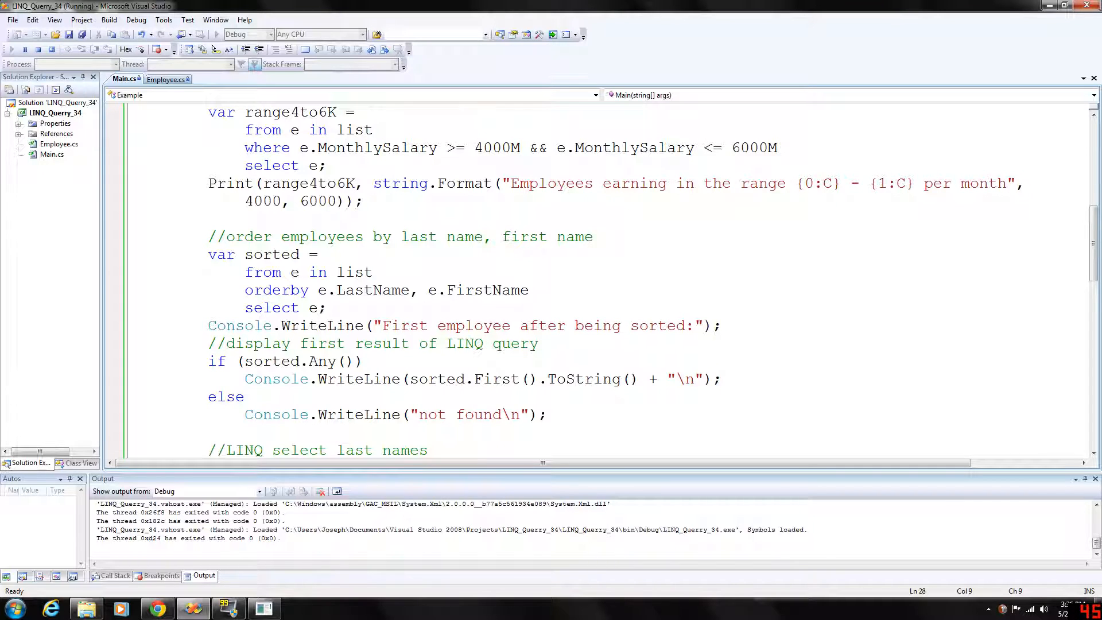
{"action": "double_click", "coordinate": [272, 254]}
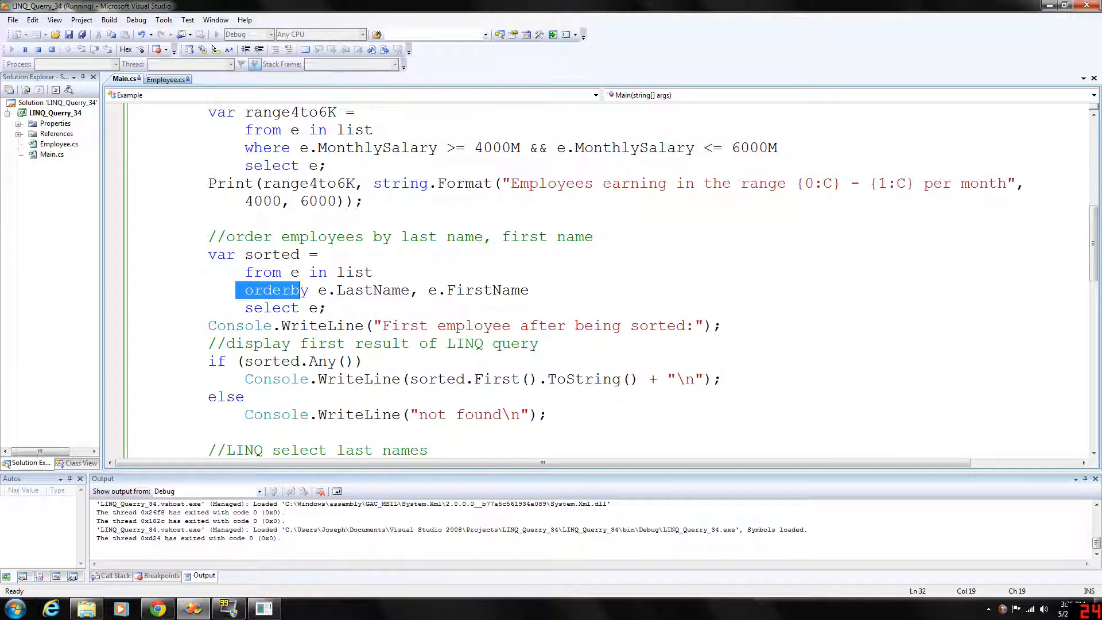
{"action": "double_click", "coordinate": [336, 291]}
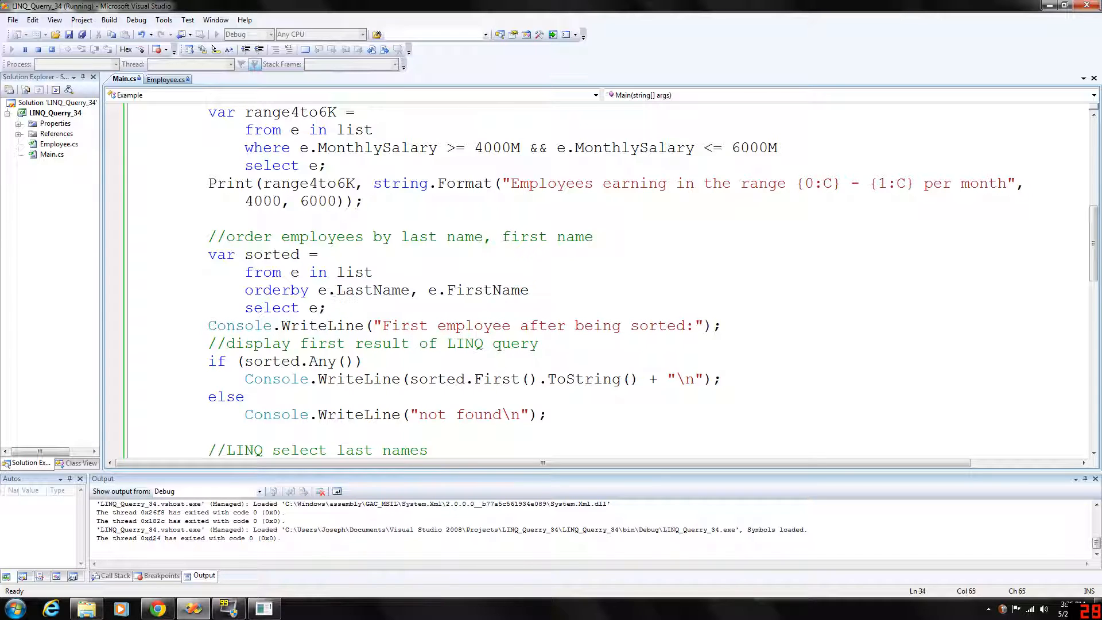
{"action": "triple_click", "coordinate": [464, 325]}
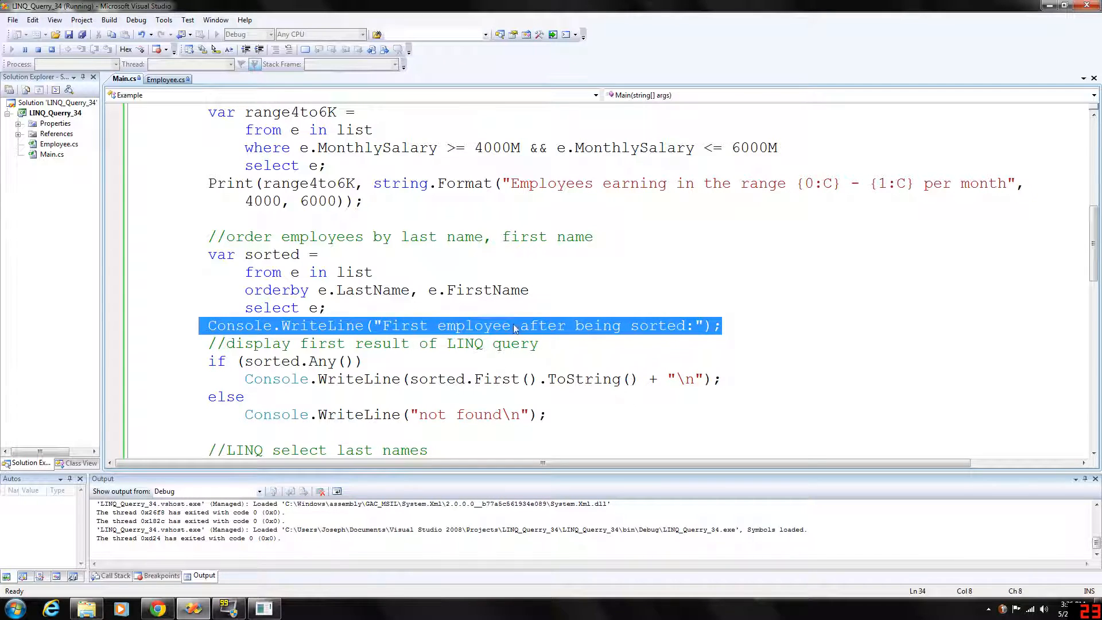
{"action": "scroll", "scroll_direction": "down", "scroll_amount": 3}
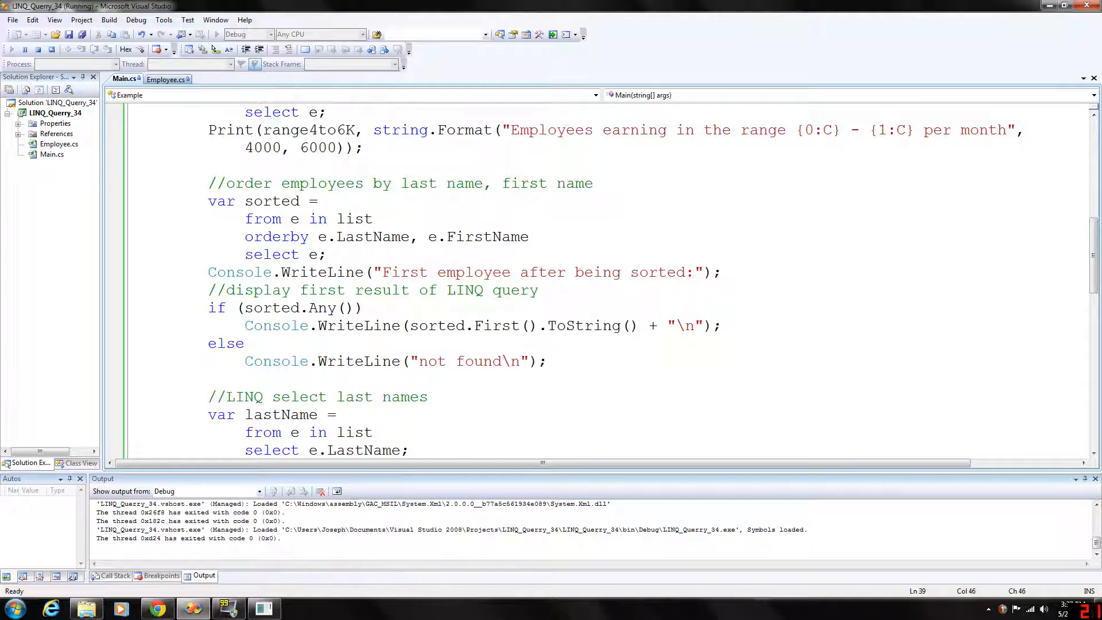
{"action": "scroll", "scroll_direction": "down", "scroll_amount": 3}
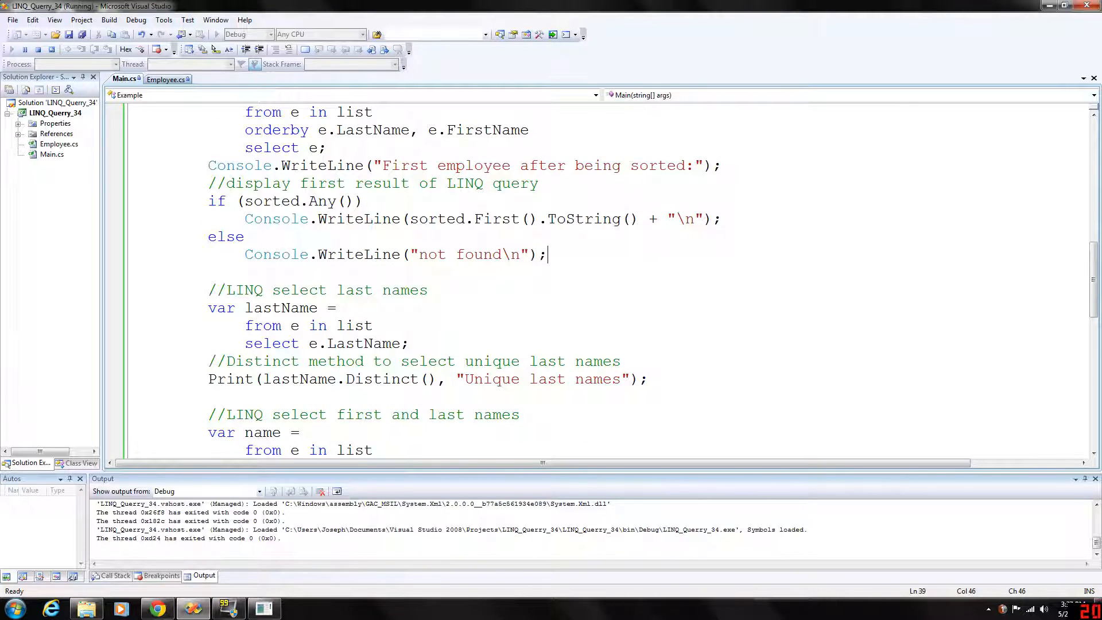
{"action": "scroll", "scroll_direction": "down", "scroll_amount": 3}
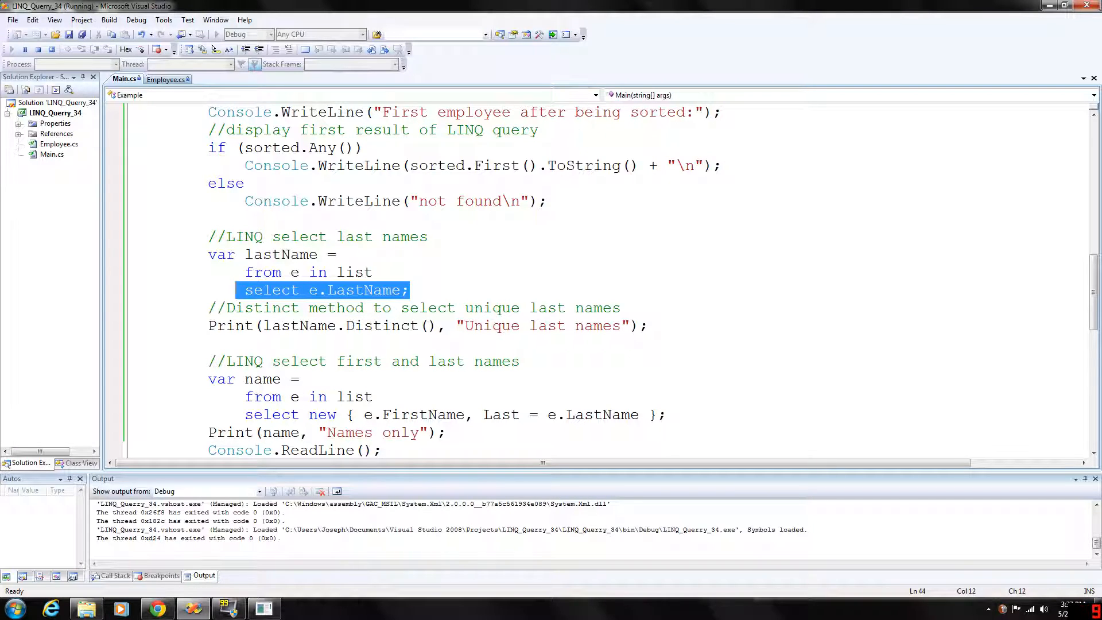
{"action": "left_click", "coordinate": [430, 326]}
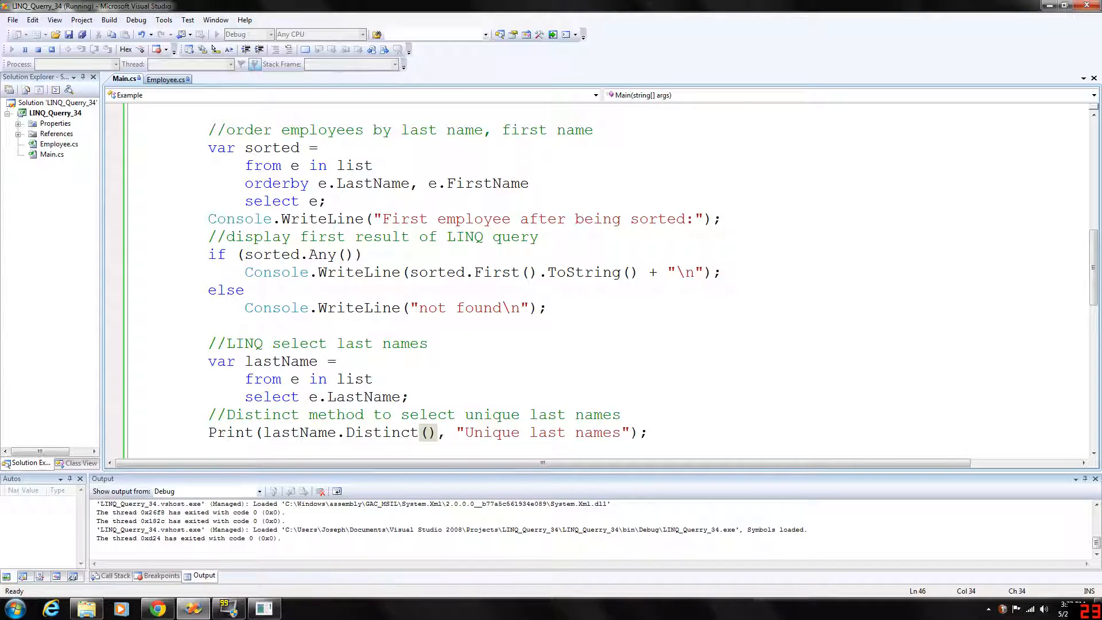
{"action": "scroll", "scroll_direction": "down", "scroll_amount": 3}
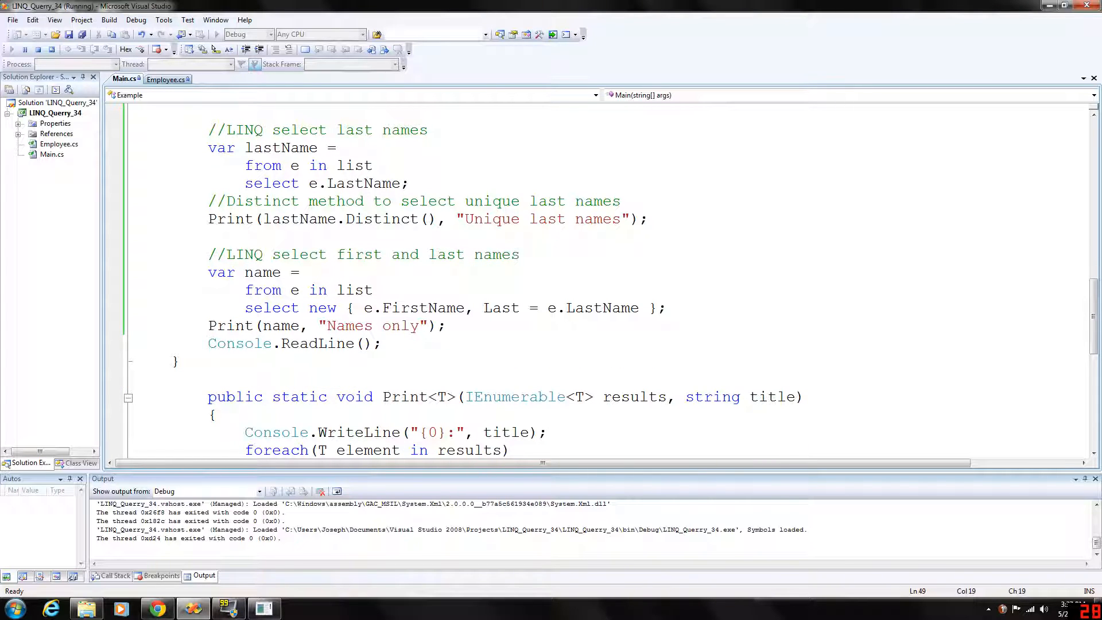
- Highlight the Print(name, "Names only") line and bring the console output into view
{"action": "double_click", "coordinate": [263, 272]}
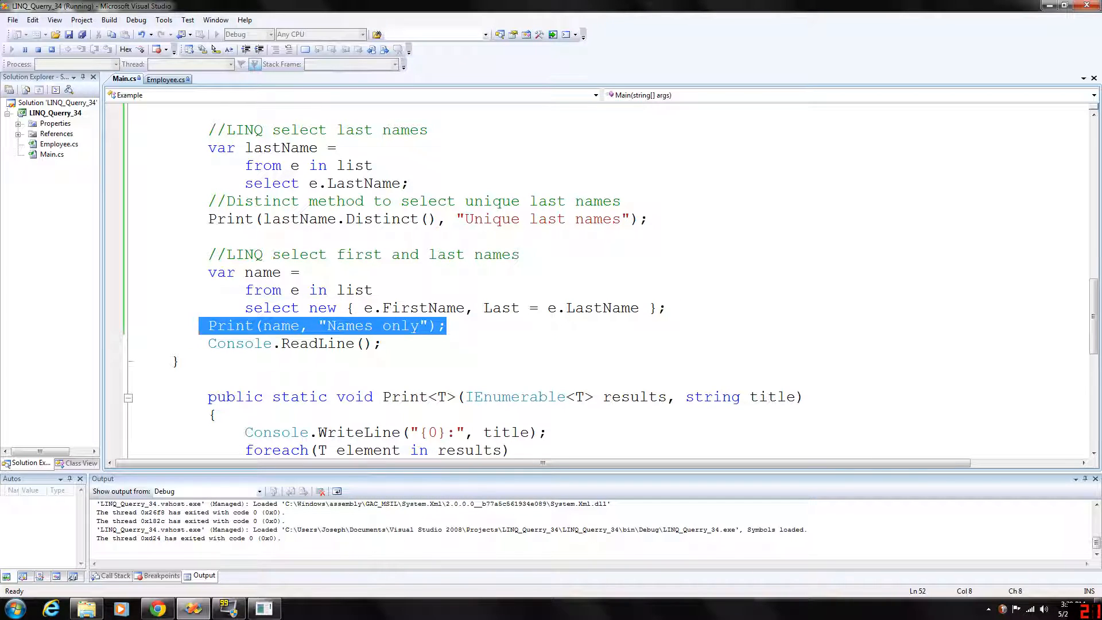
{"action": "left_click", "coordinate": [442, 325]}
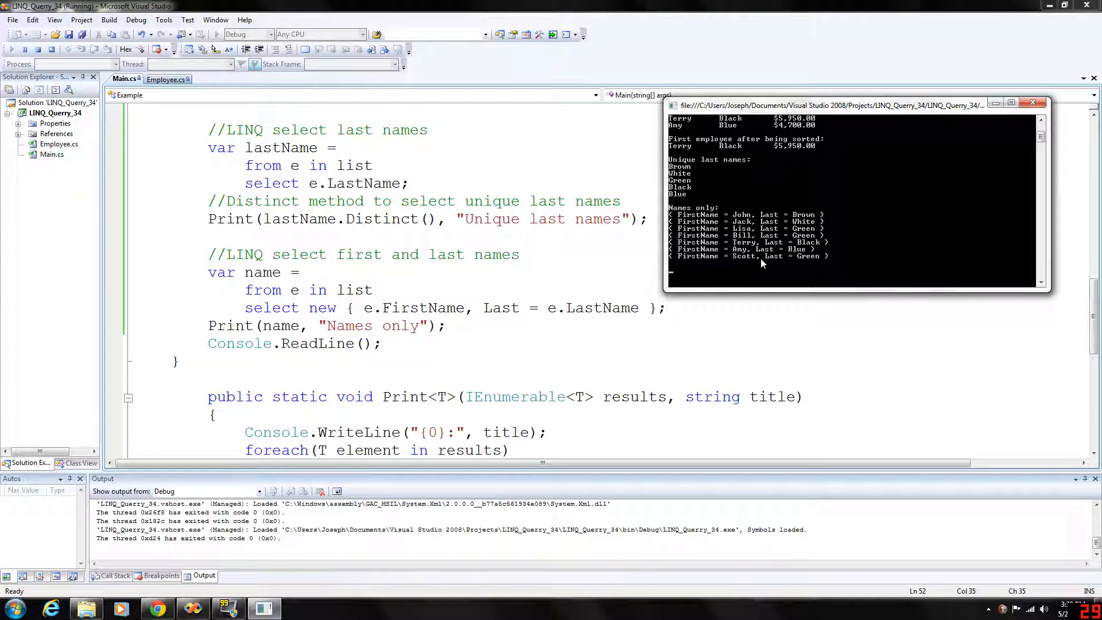
{"action": "mouse_move", "coordinate": [996, 148]}
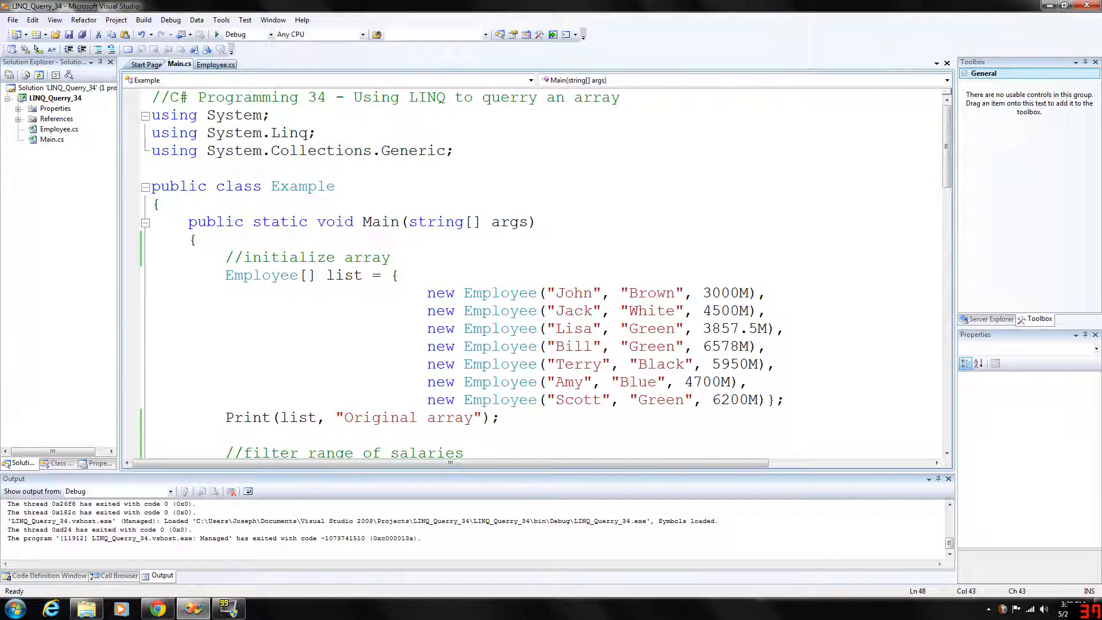
- Select Employee.cs in Solution Explorer to show its Compile build action properties
{"action": "double_click", "coordinate": [261, 275]}
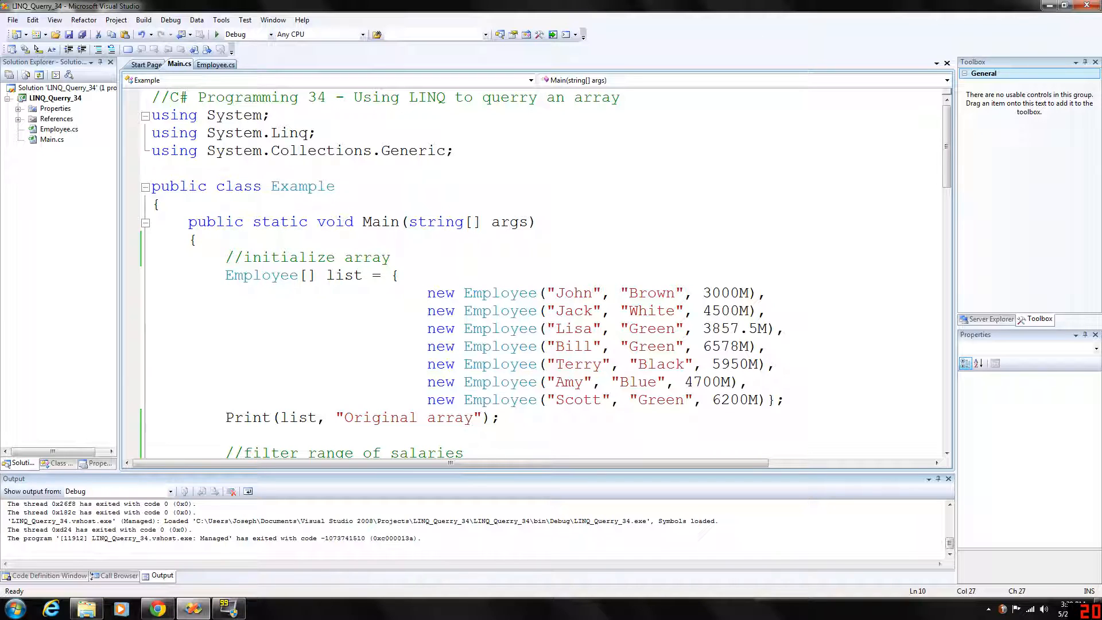
{"action": "left_click", "coordinate": [59, 129]}
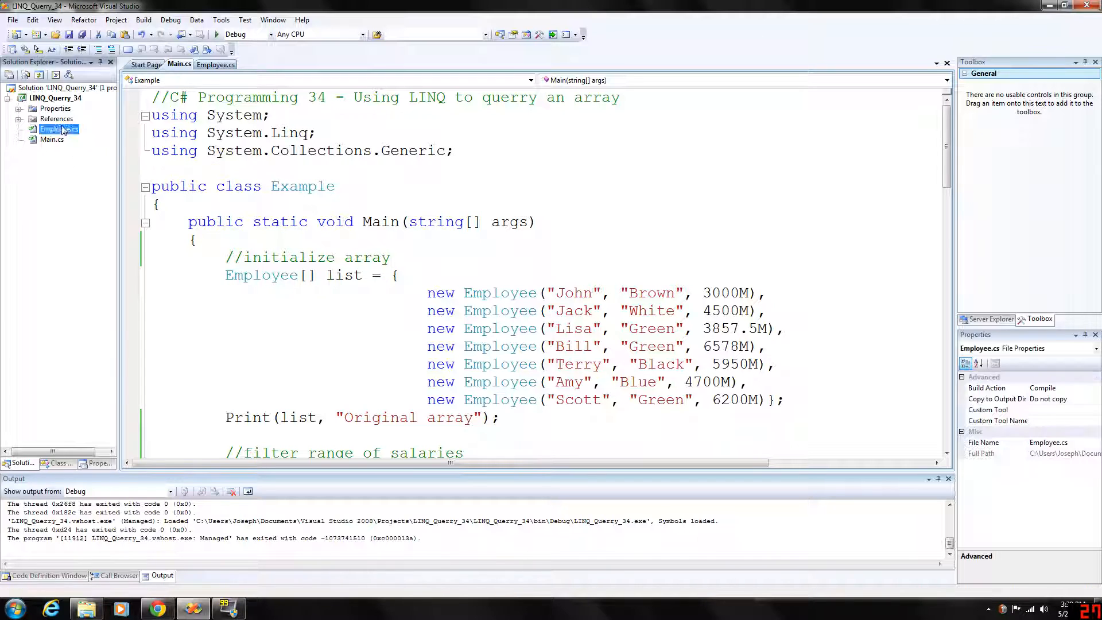